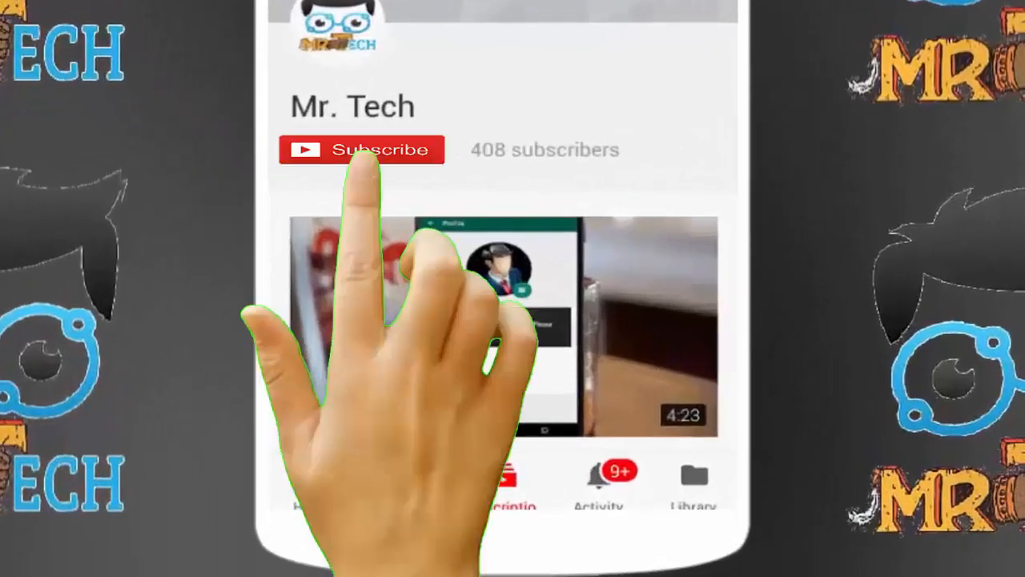
Let the YouTube channel intro finish and return to the home screen
left_click(361, 149)
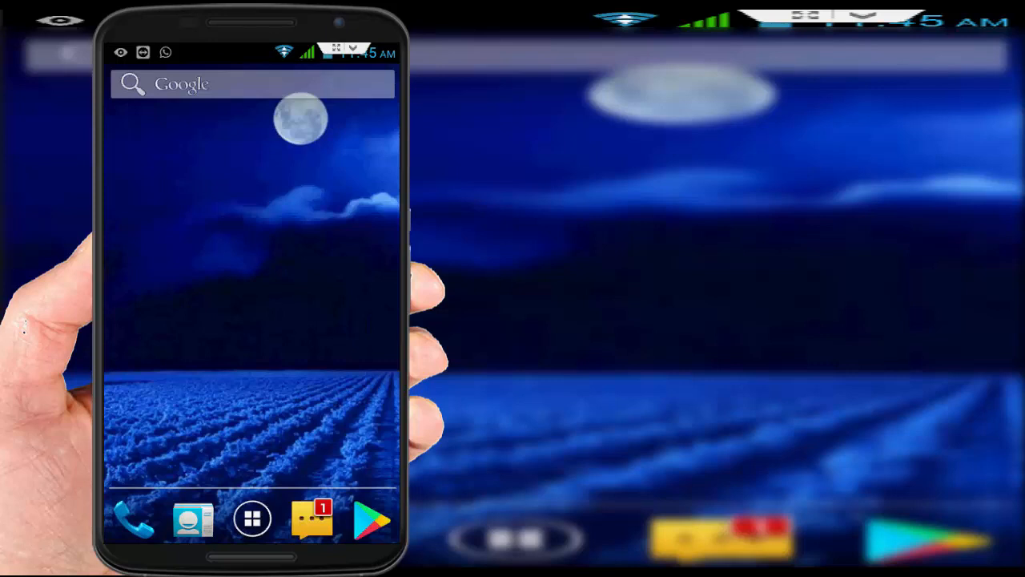
Open Settings > Apps on the ALL tab, scrolled down to the Google apps
left_click(252, 519)
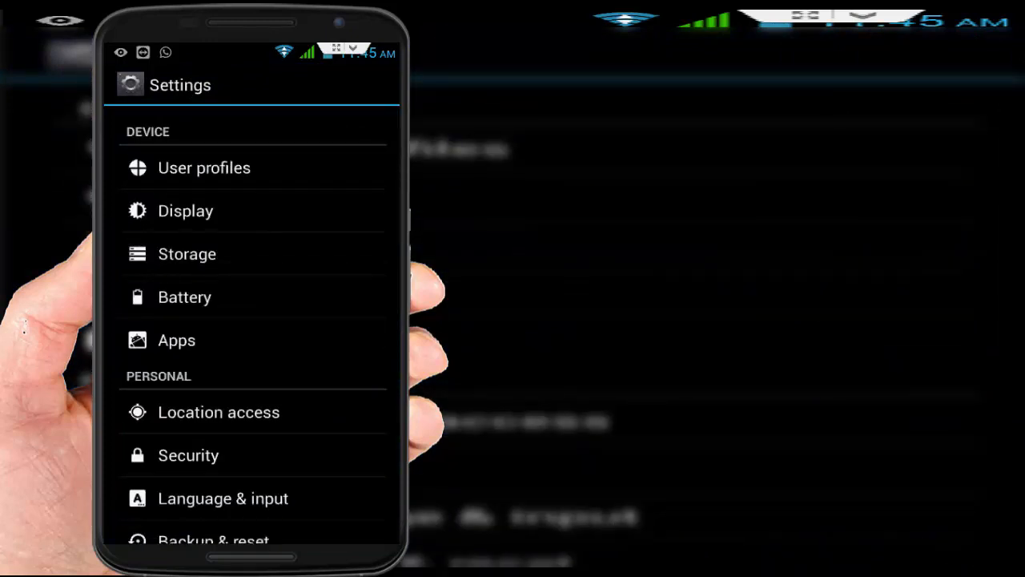
left_click(176, 340)
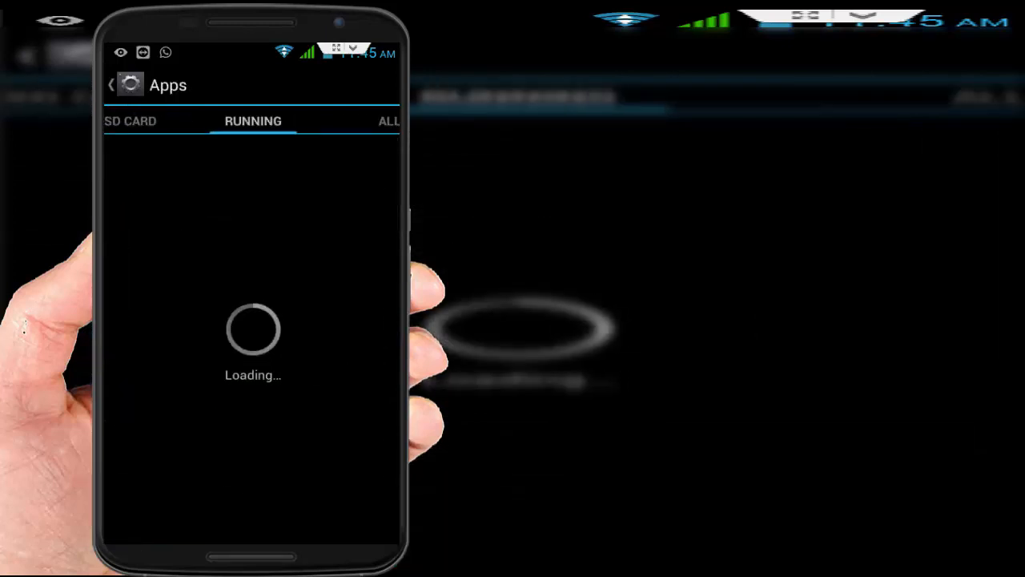
left_click(389, 121)
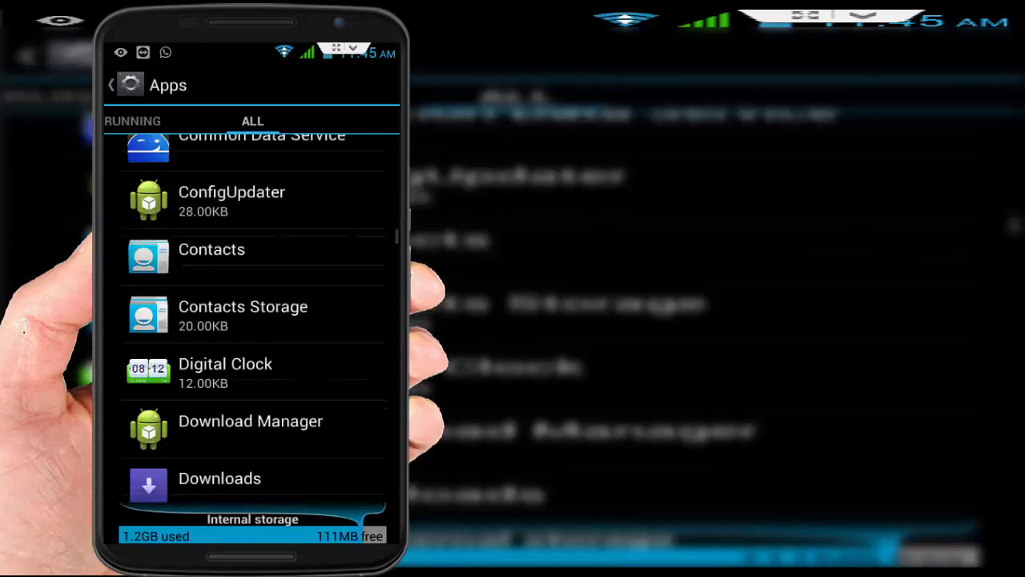
scroll("down", 3)
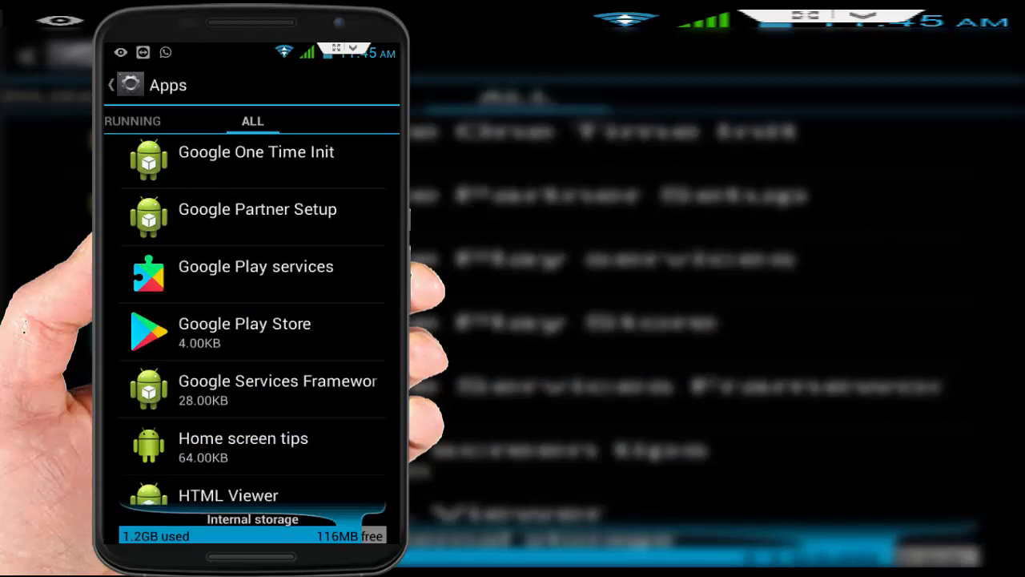
Review Google Play services' storage and cache, then open the next Google app's info
left_click(255, 266)
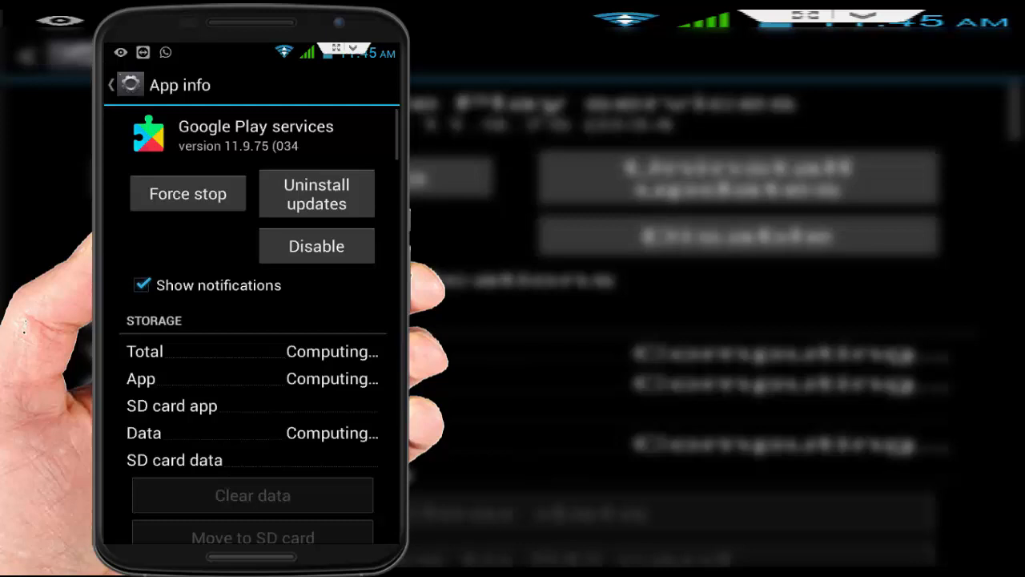
scroll("down", 3)
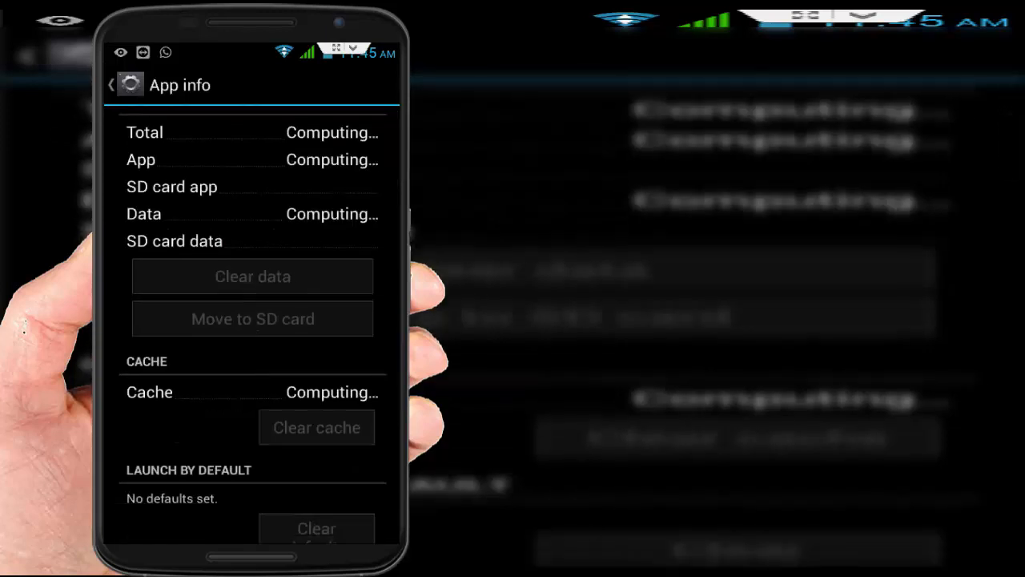
scroll("up", 3)
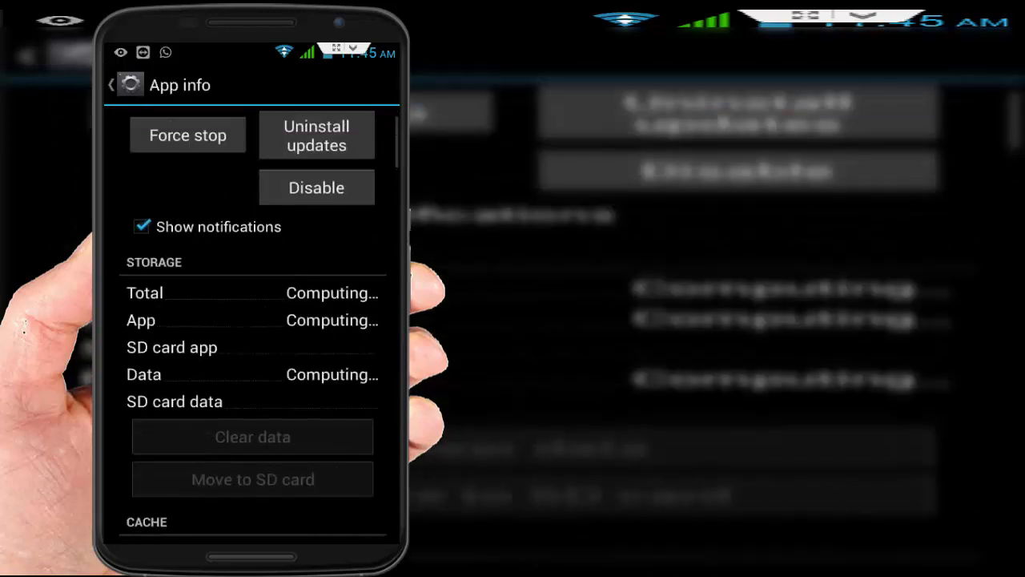
scroll("down", 3)
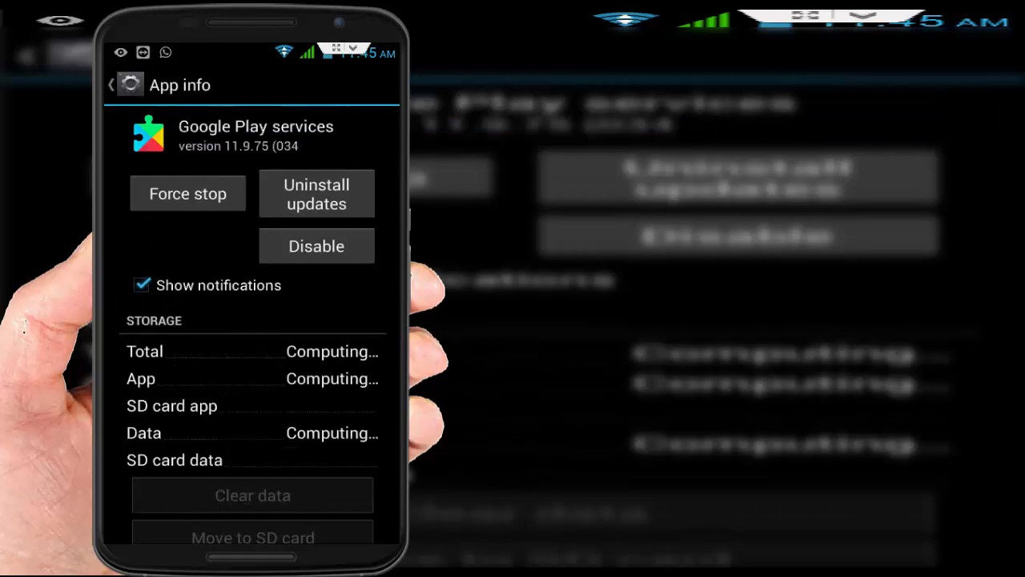
left_click(115, 85)
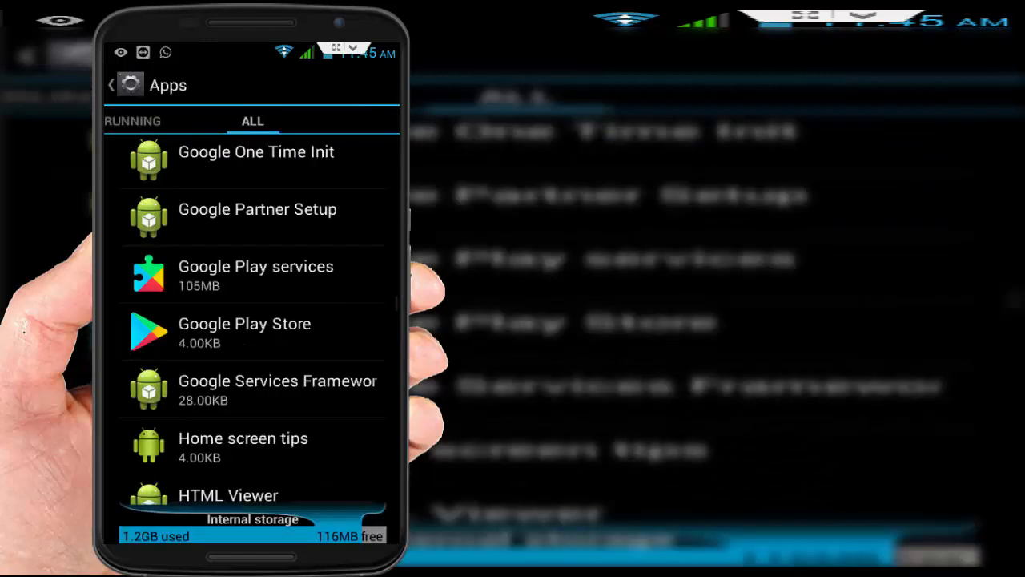
left_click(252, 388)
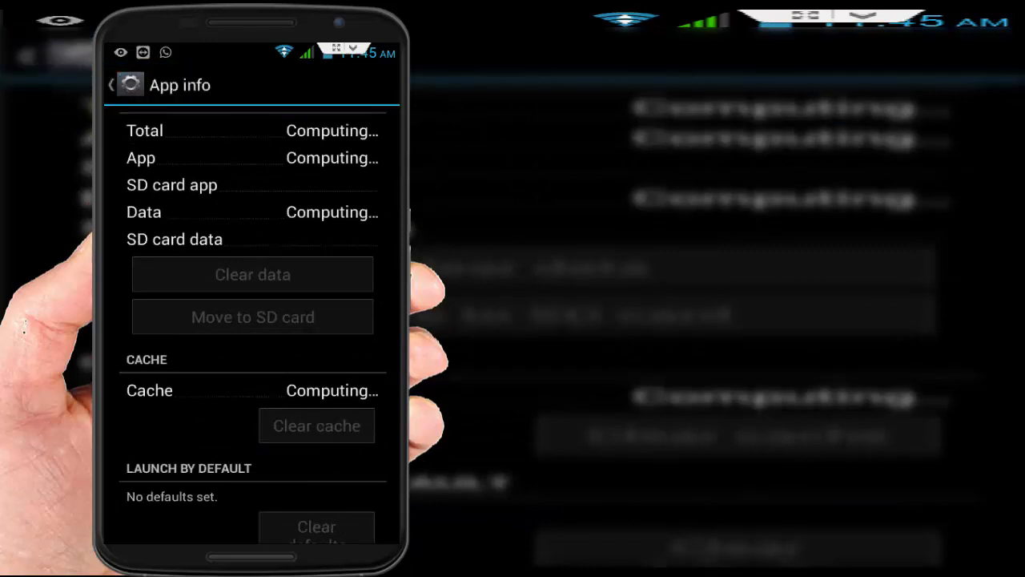
View Google Play Store's App info storage details, then go to the home screen
left_click(111, 84)
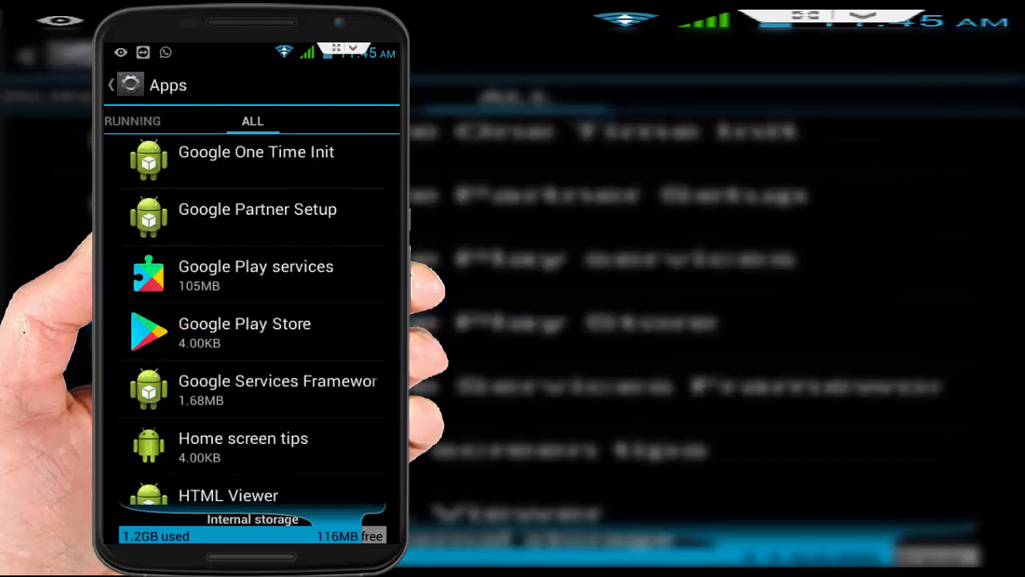
left_click(245, 330)
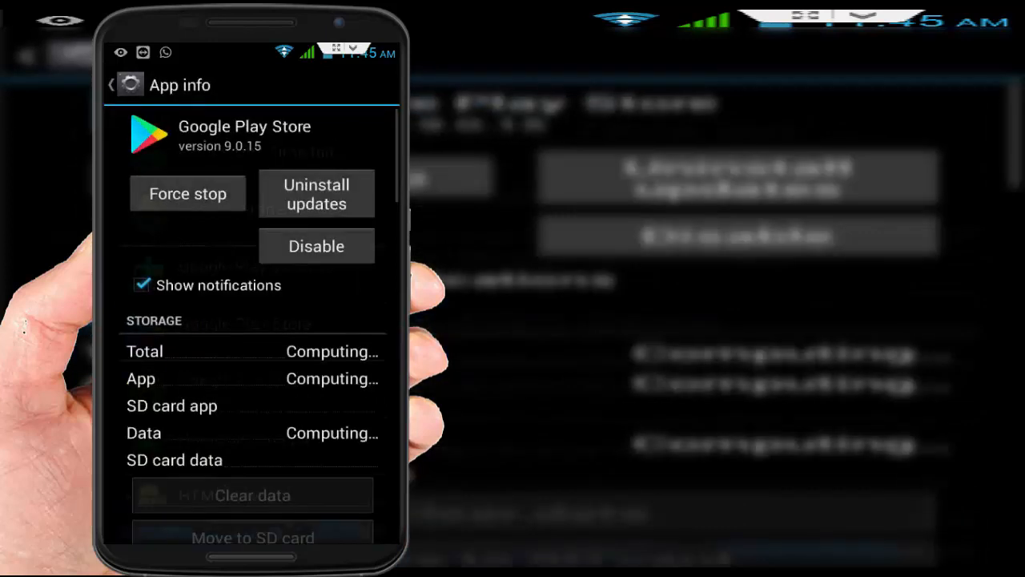
scroll("down", 3)
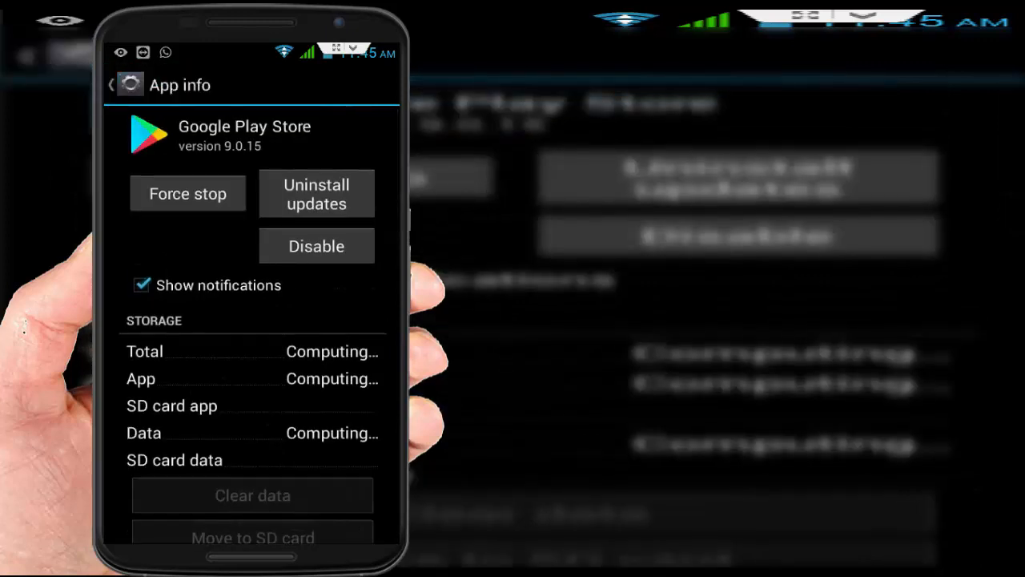
left_click(116, 84)
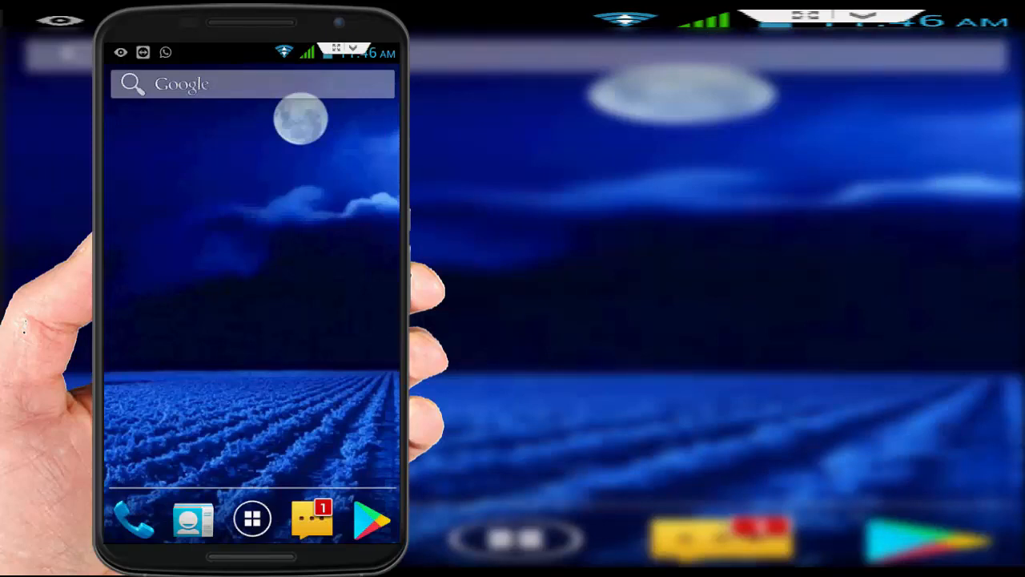
Launch Settings from the app drawer
left_click(253, 518)
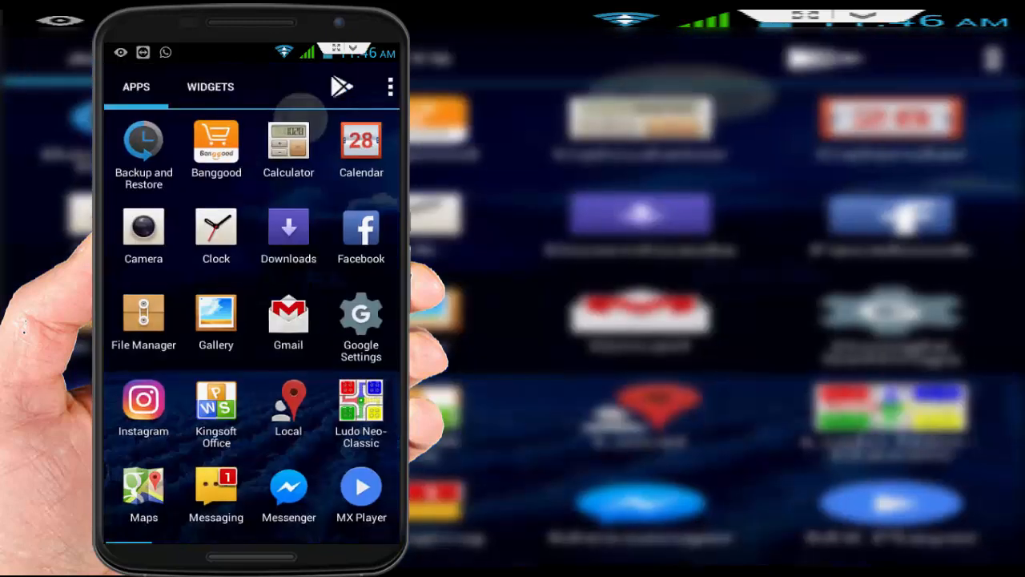
scroll("down", 3)
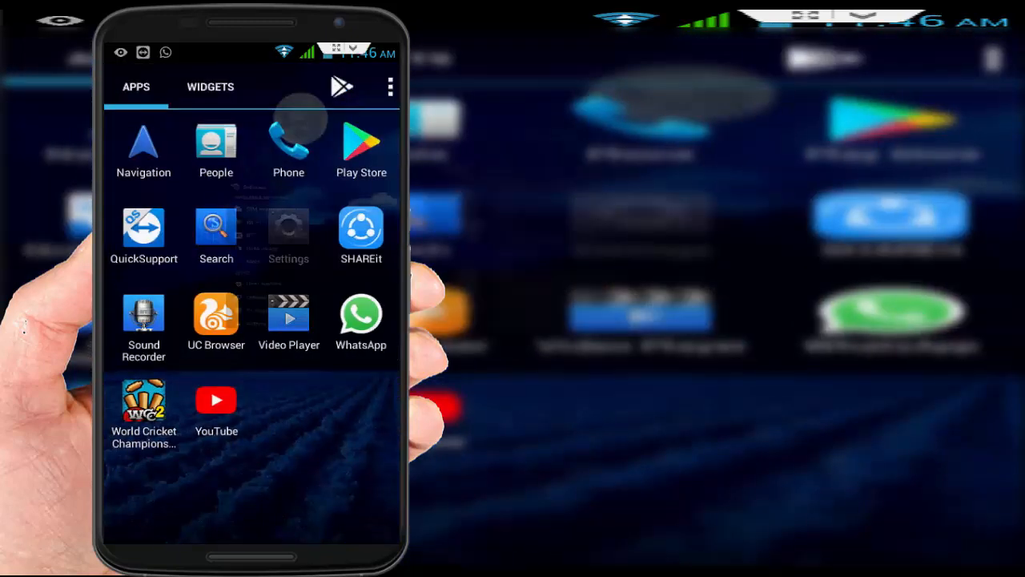
left_click(288, 226)
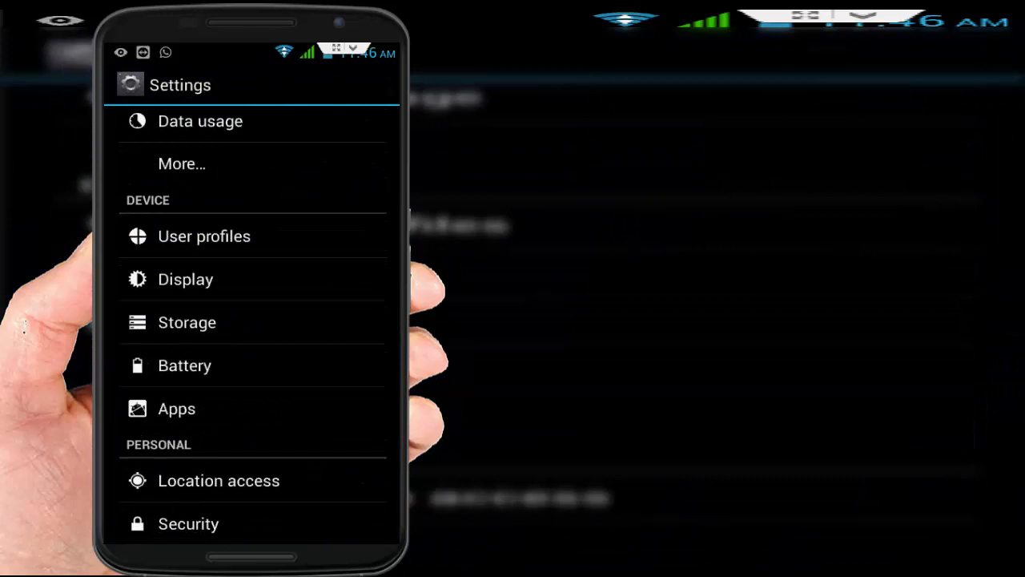
Check an app's storage in the Apps list, then return to the full list
left_click(177, 409)
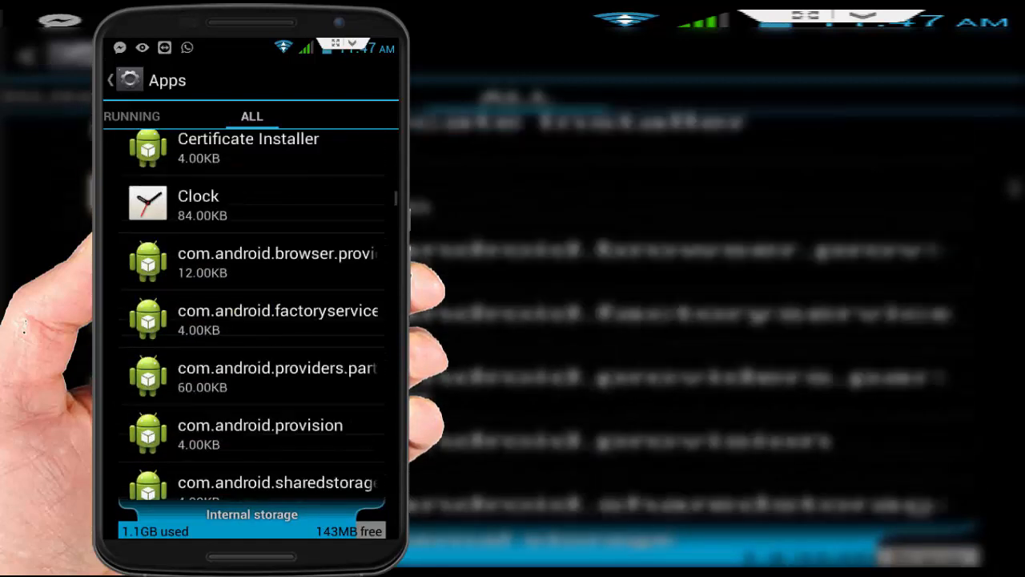
scroll("up", 3)
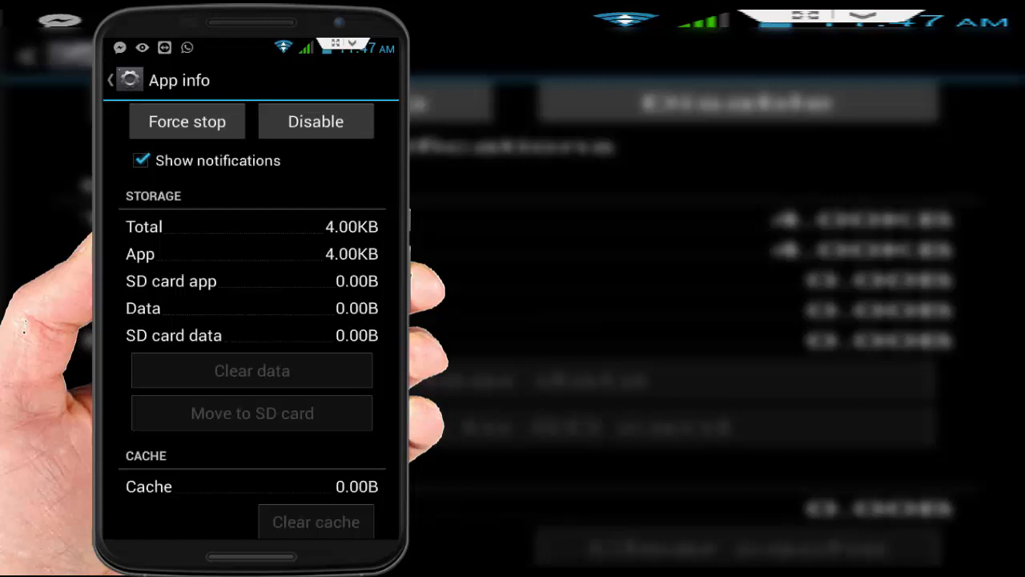
left_click(109, 79)
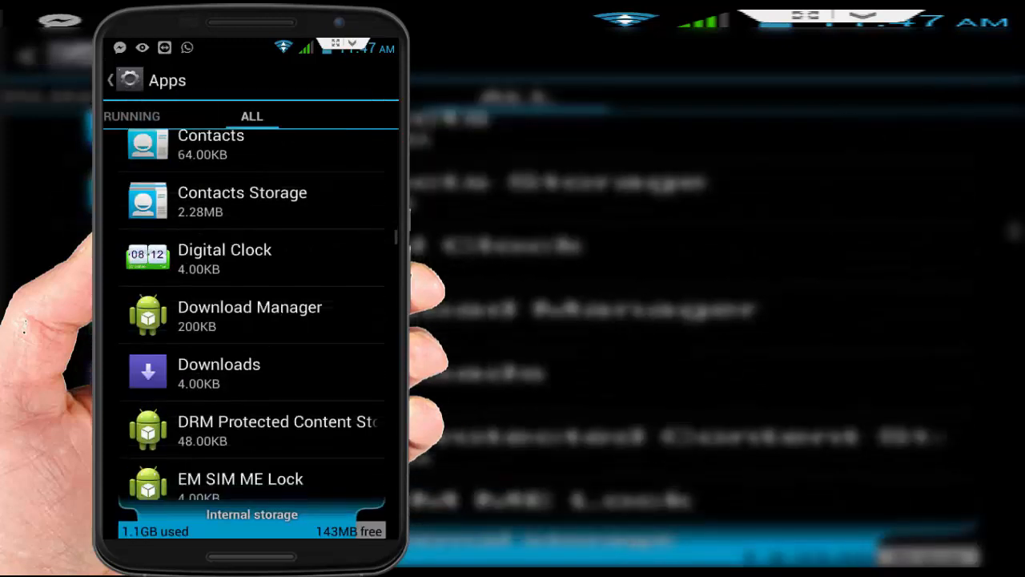